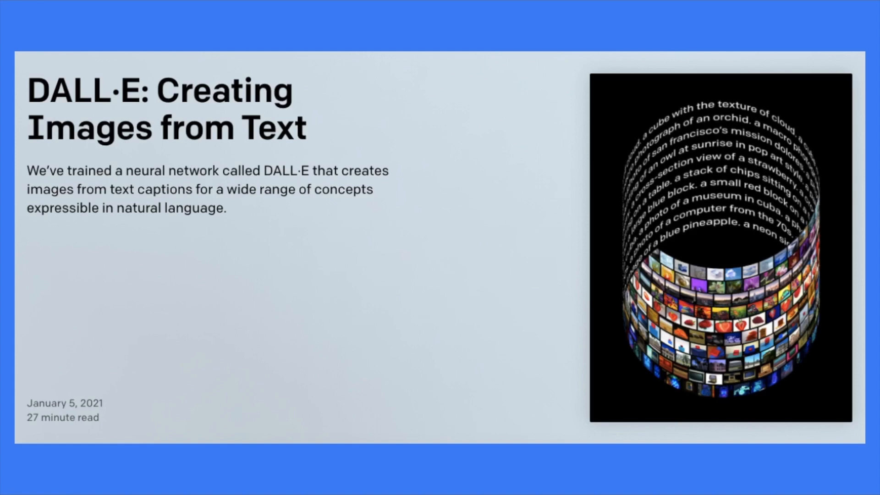
Step: Scroll past the DALL·E title slide into the demo image slides
scroll("down", 3)
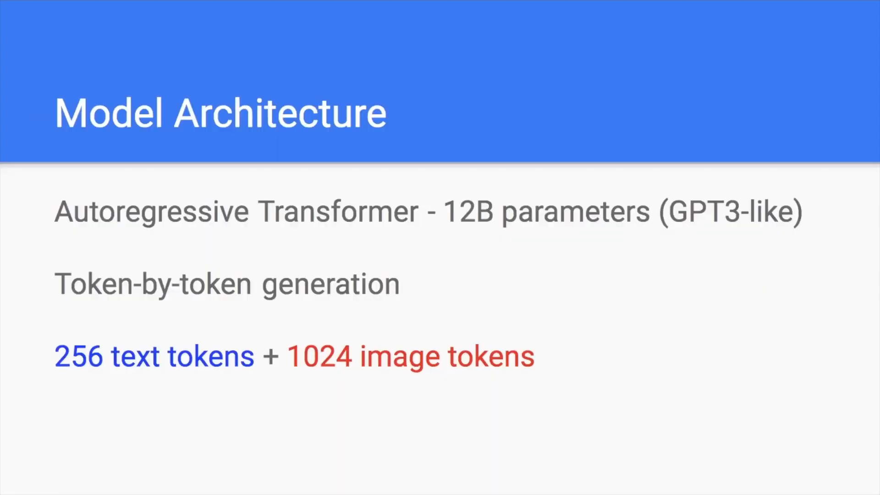
mouse_move(65, 394)
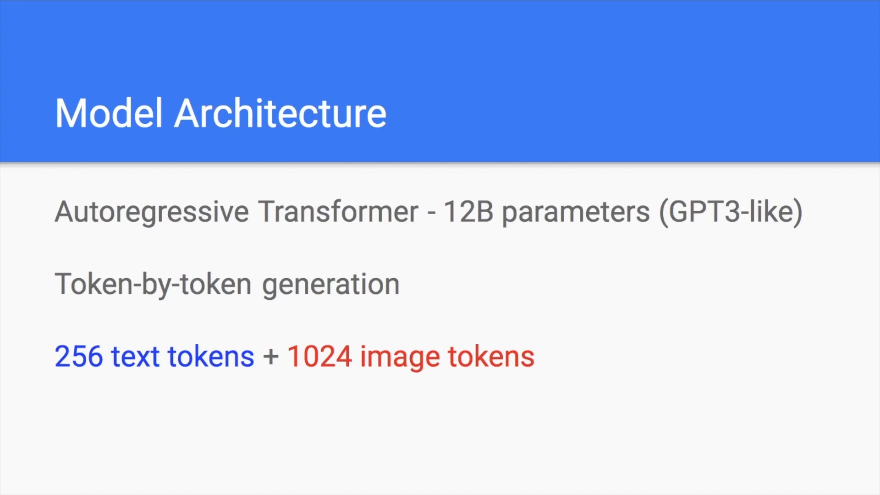
mouse_move(174, 388)
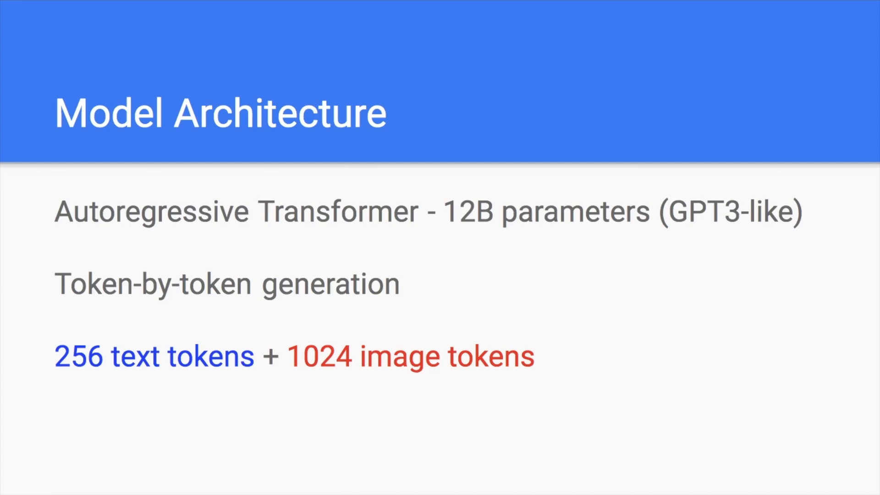
mouse_move(78, 371)
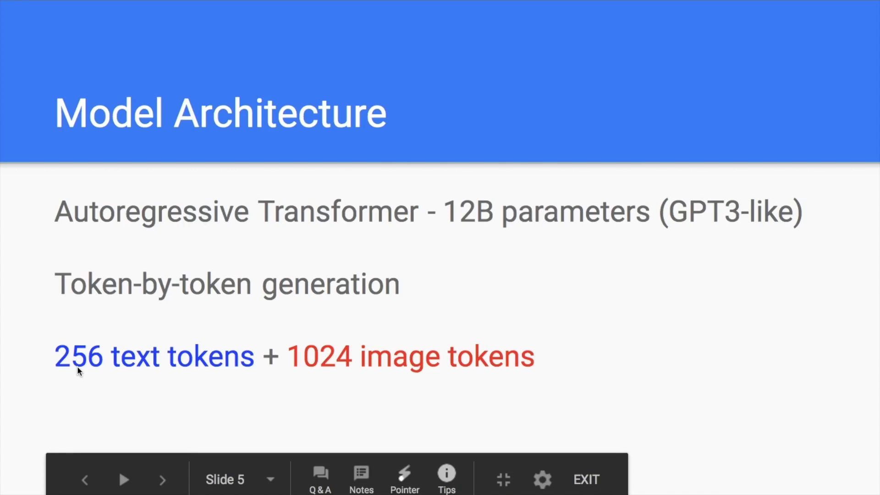
Step: Revisit the cat-sketch slide, then return to the Model Architecture token-count slide
left_click(84, 480)
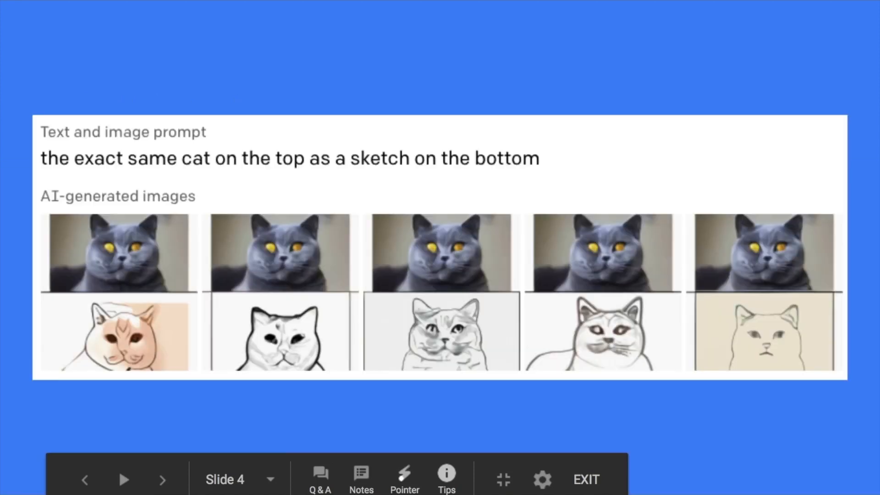
left_click(162, 480)
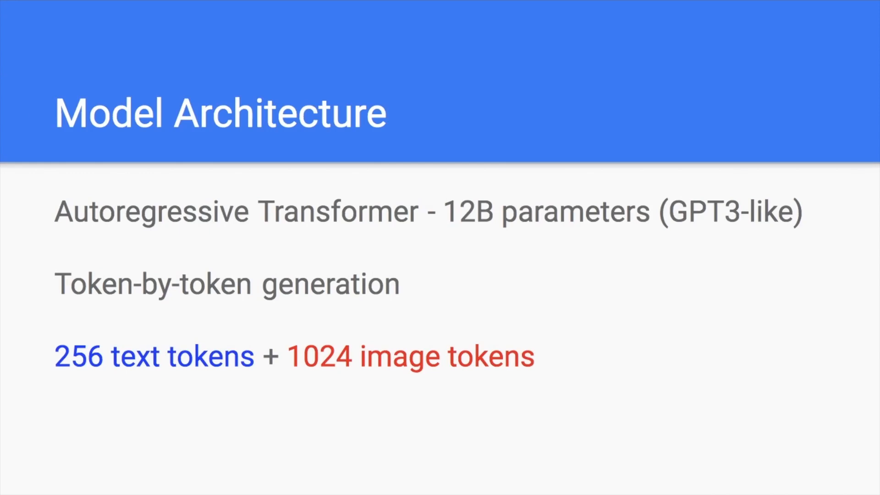
mouse_move(80, 366)
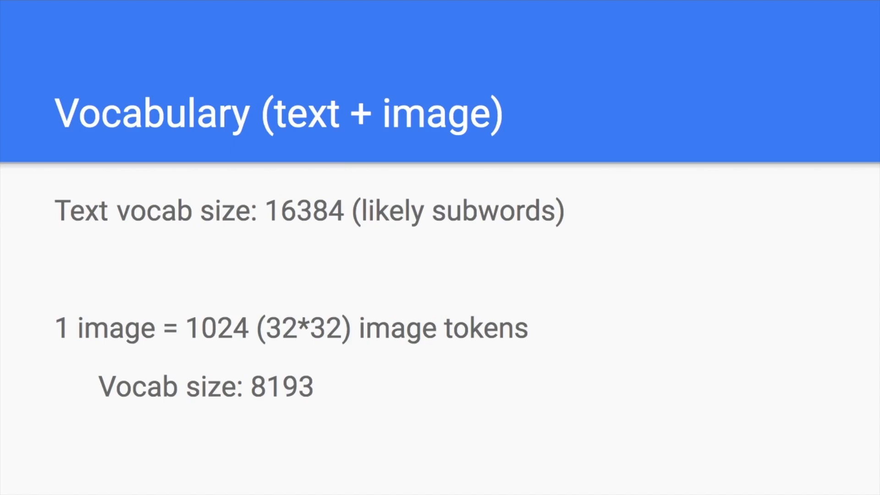
mouse_move(49, 377)
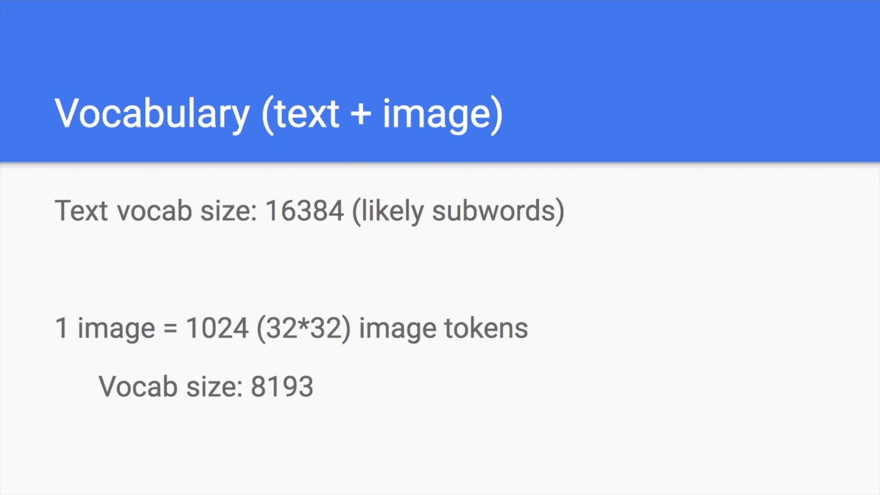
mouse_move(353, 353)
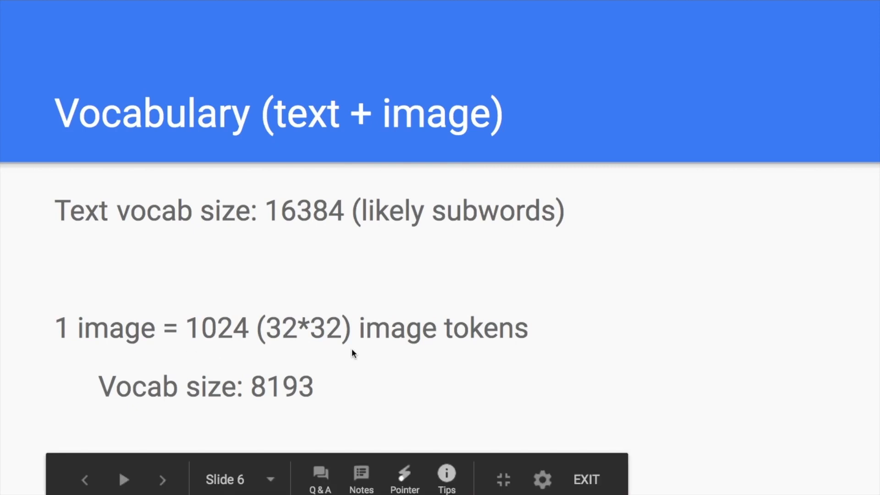
mouse_move(424, 345)
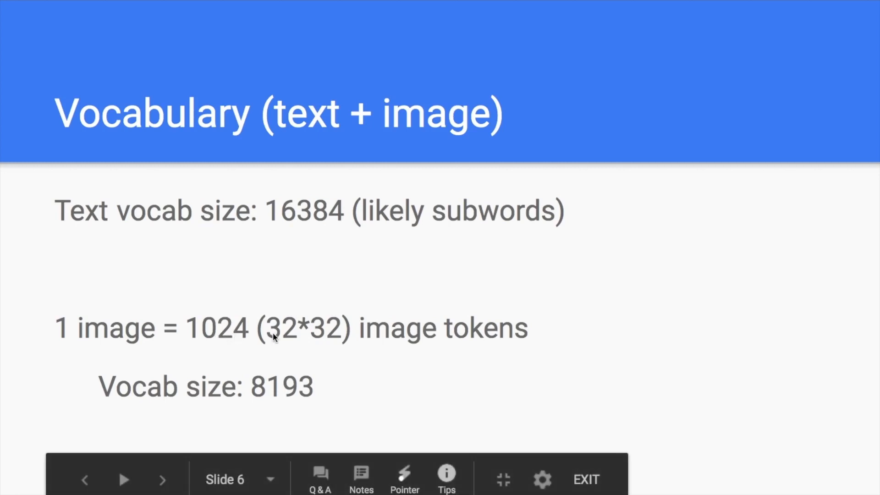
mouse_move(308, 329)
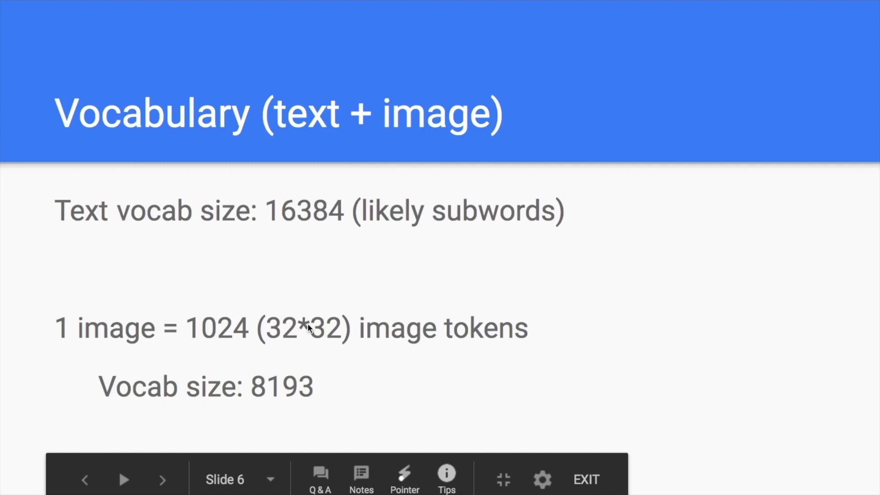
mouse_move(325, 334)
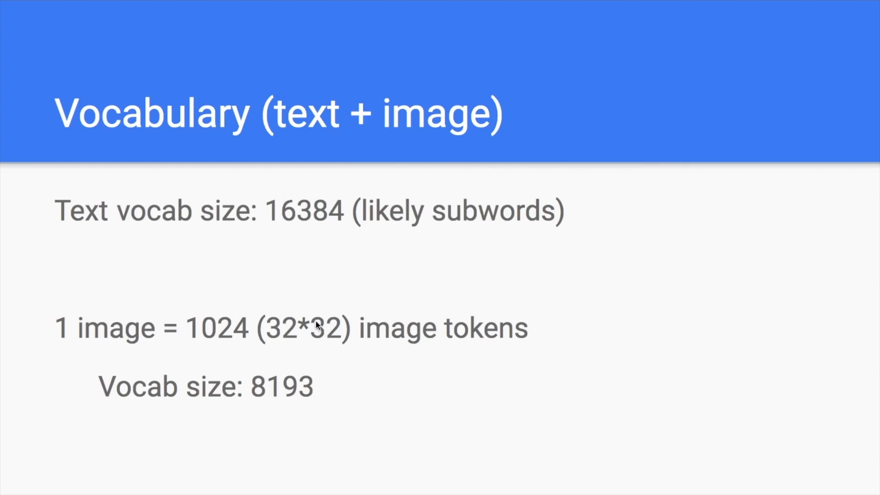
mouse_move(318, 327)
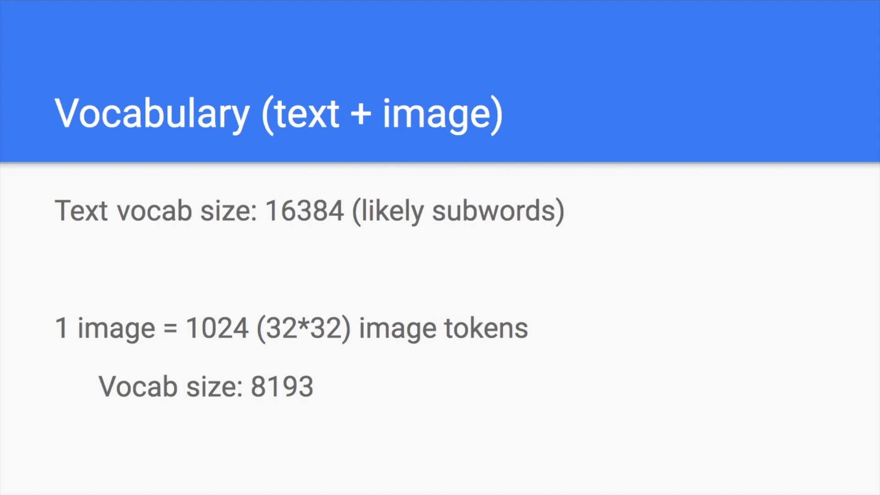
mouse_move(264, 410)
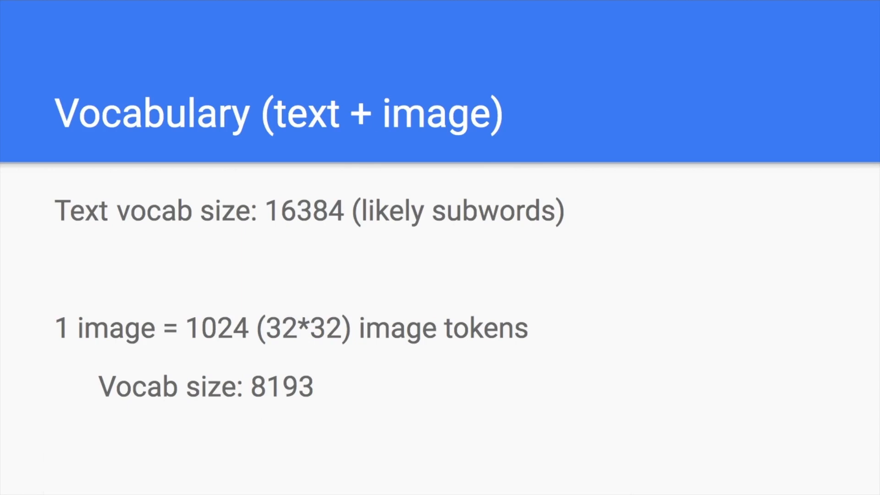
mouse_move(184, 416)
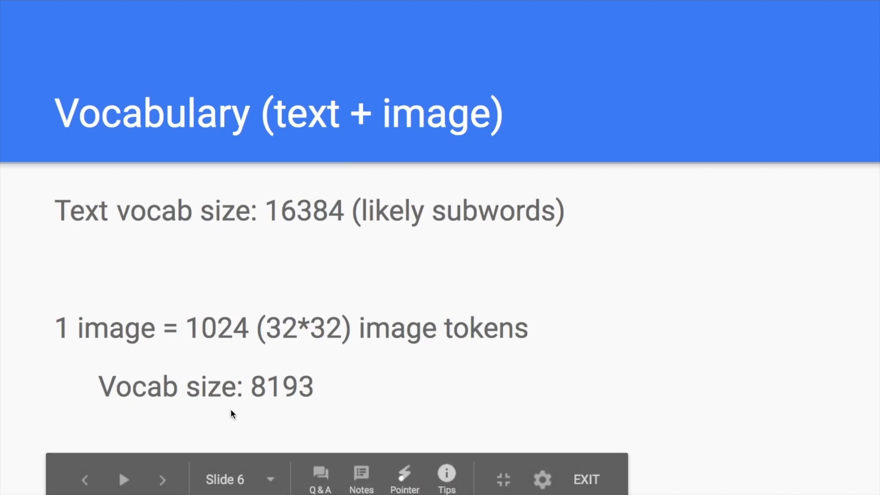
mouse_move(208, 359)
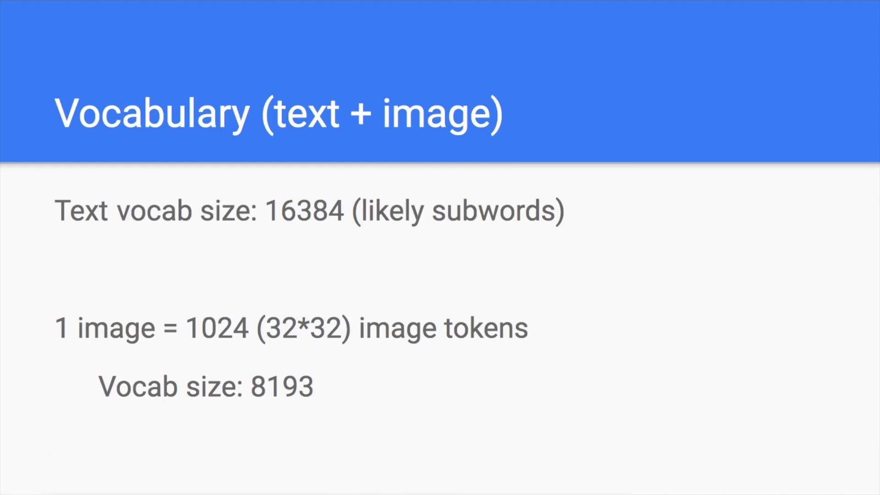
left_click(163, 480)
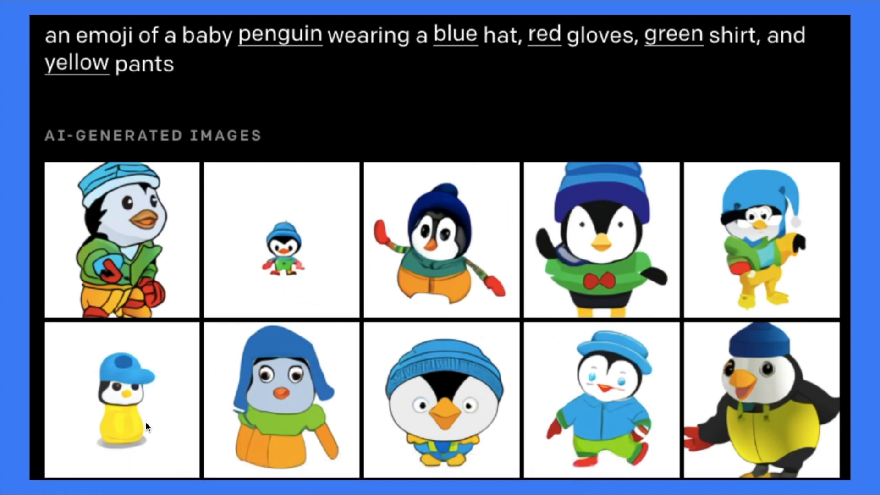
mouse_move(146, 426)
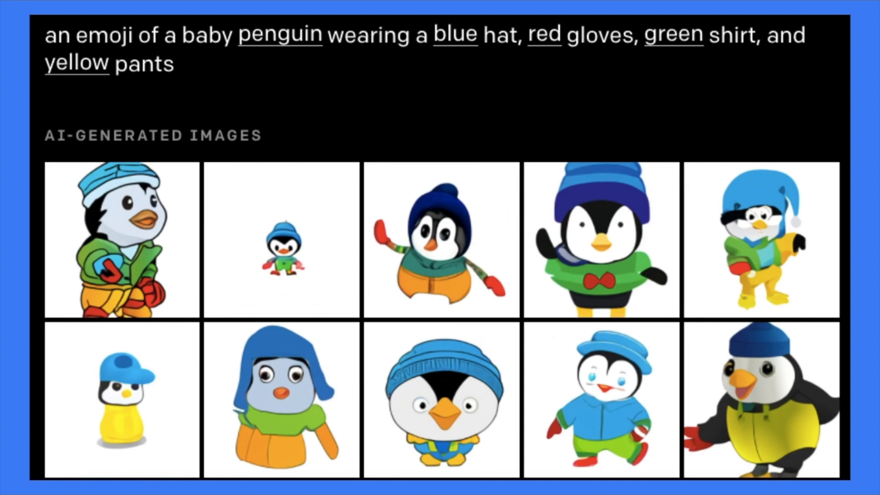
mouse_move(124, 440)
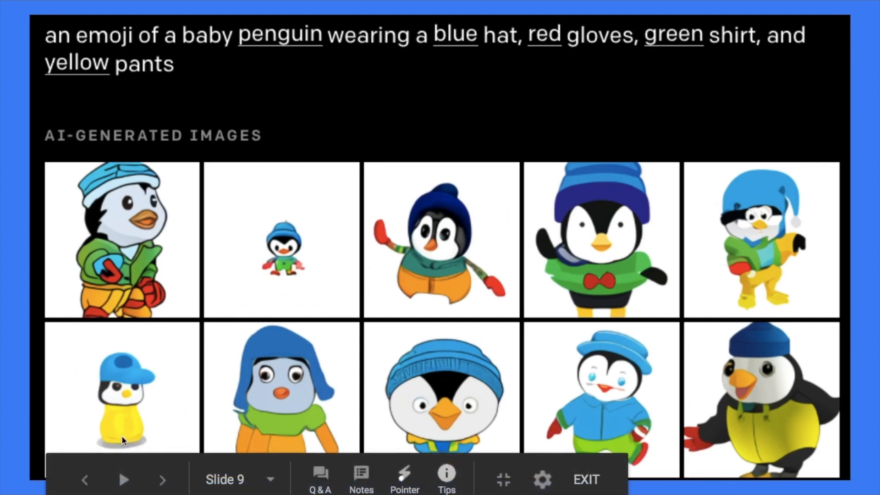
mouse_move(486, 397)
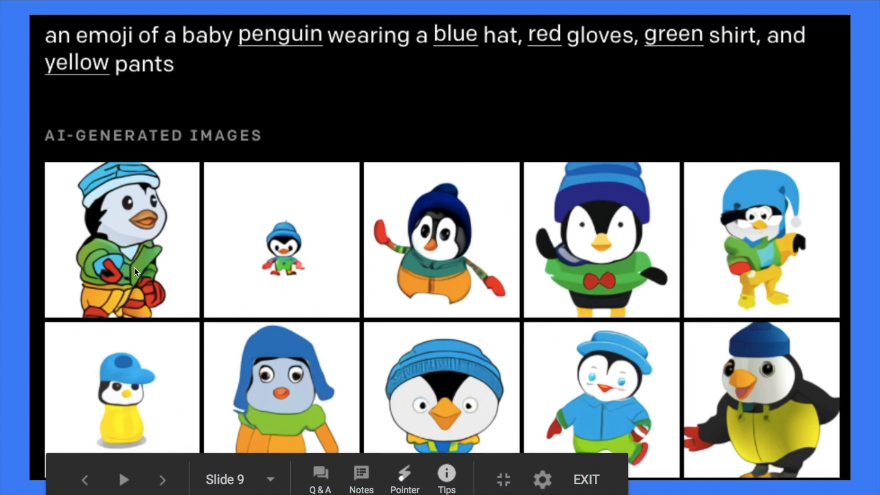
mouse_move(158, 290)
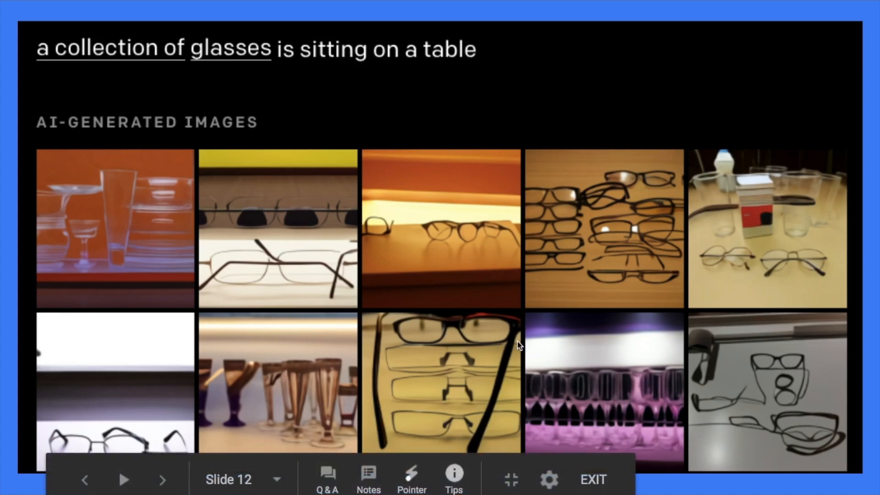
mouse_move(227, 359)
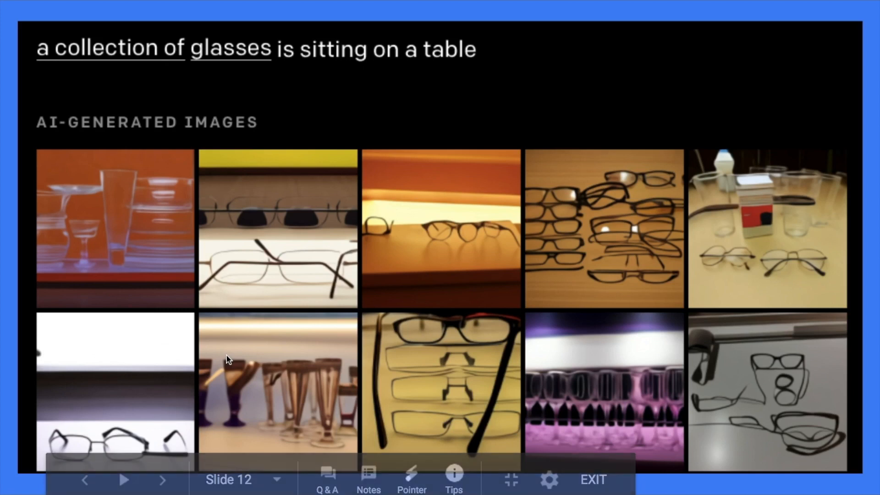
Step: Advance to slide 13 showing the lovestruck boba-cup emoji grid
left_click(163, 480)
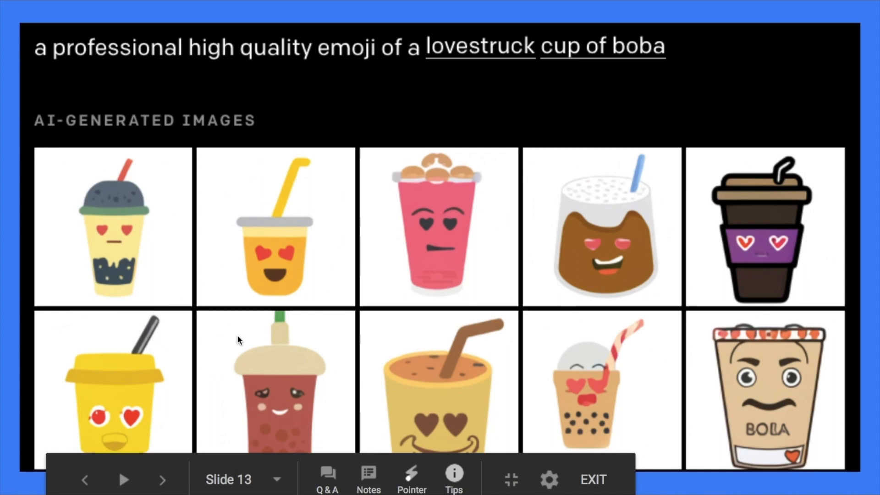
mouse_move(260, 320)
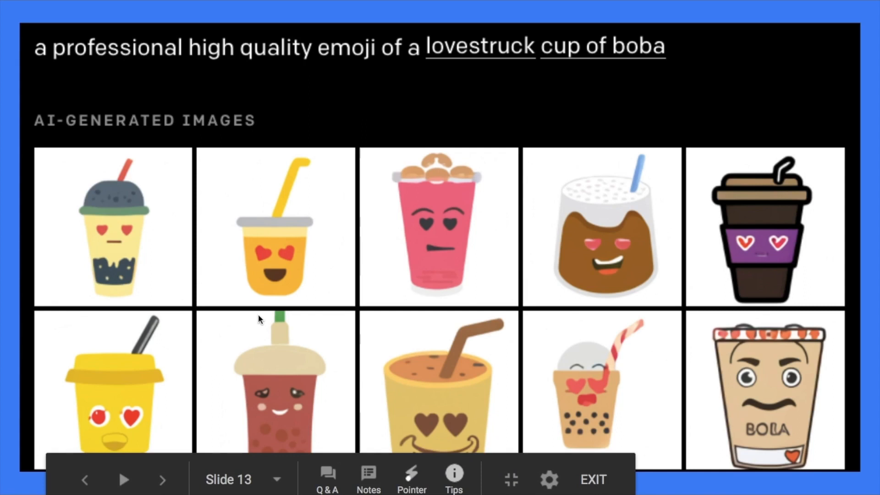
Step: Advance to slide 14 pairing Golden Gate Bridge prompts with generated photos
left_click(162, 479)
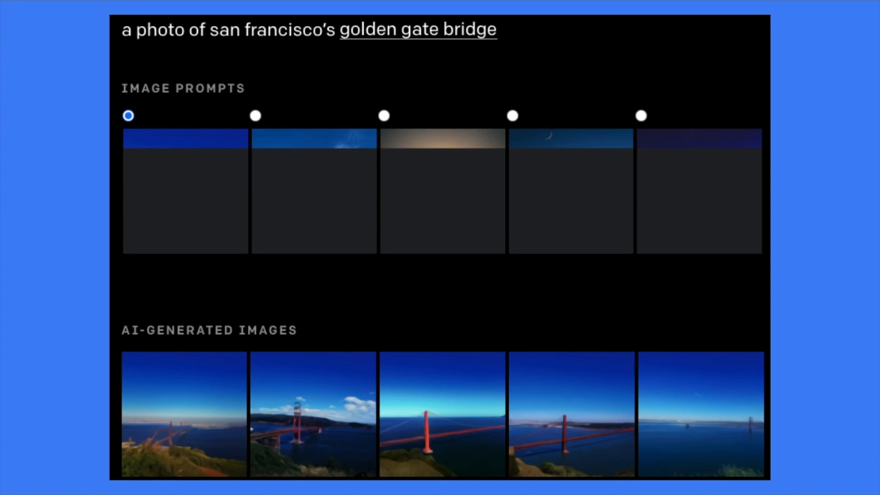
mouse_move(196, 149)
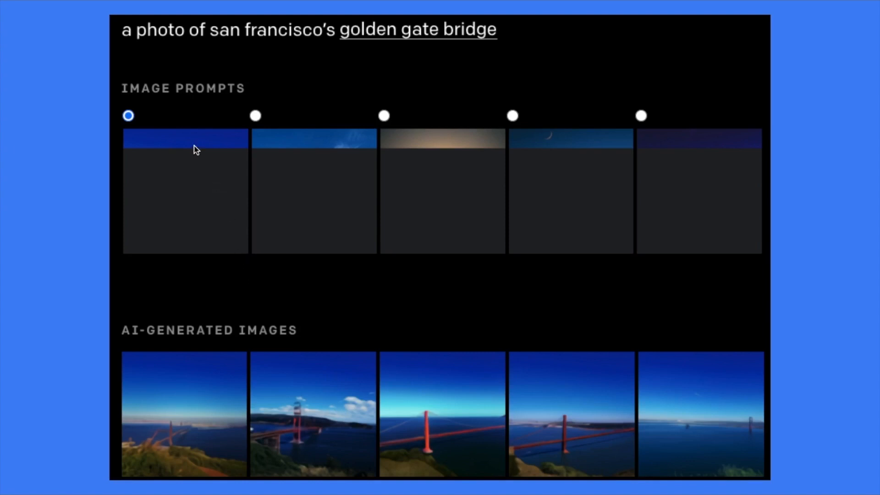
mouse_move(145, 63)
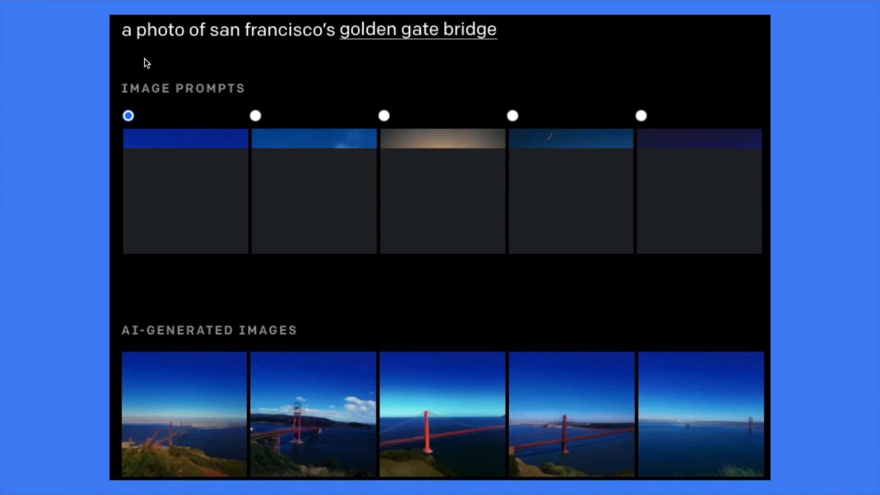
mouse_move(131, 103)
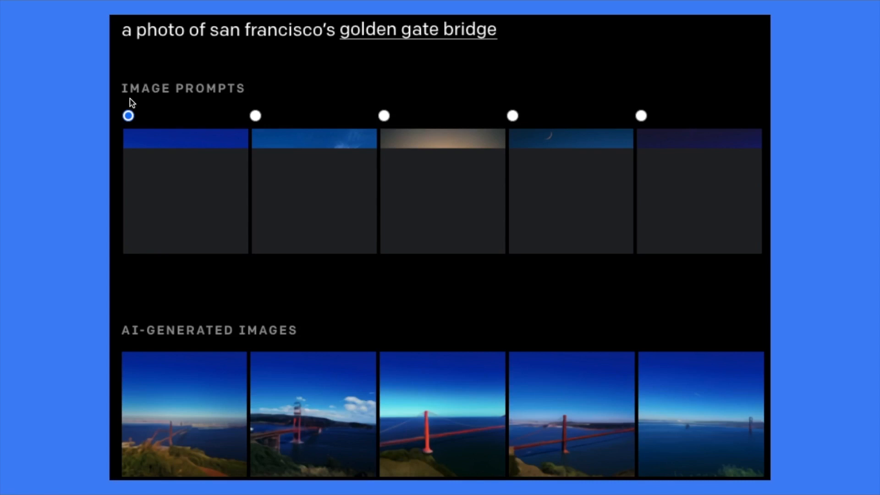
mouse_move(118, 135)
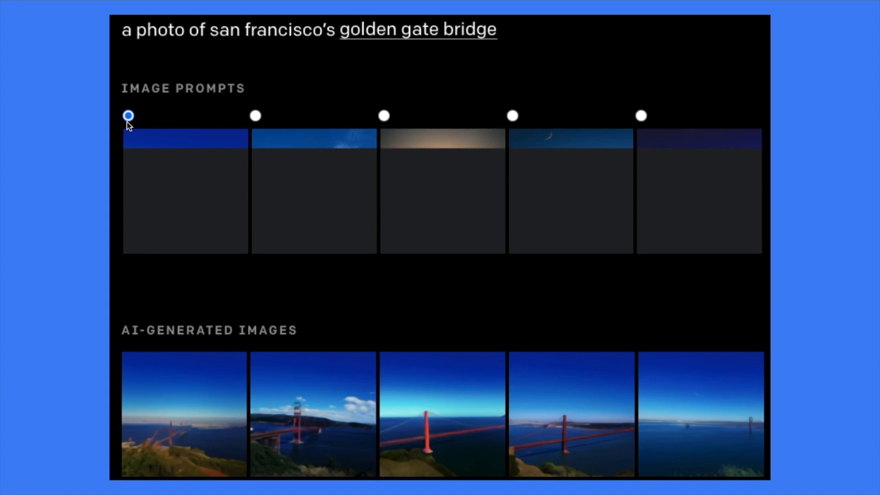
mouse_move(161, 76)
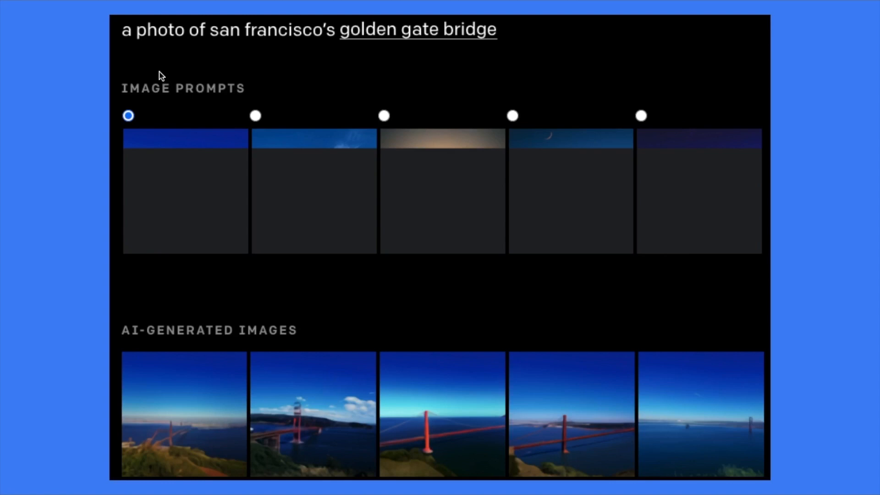
mouse_move(536, 126)
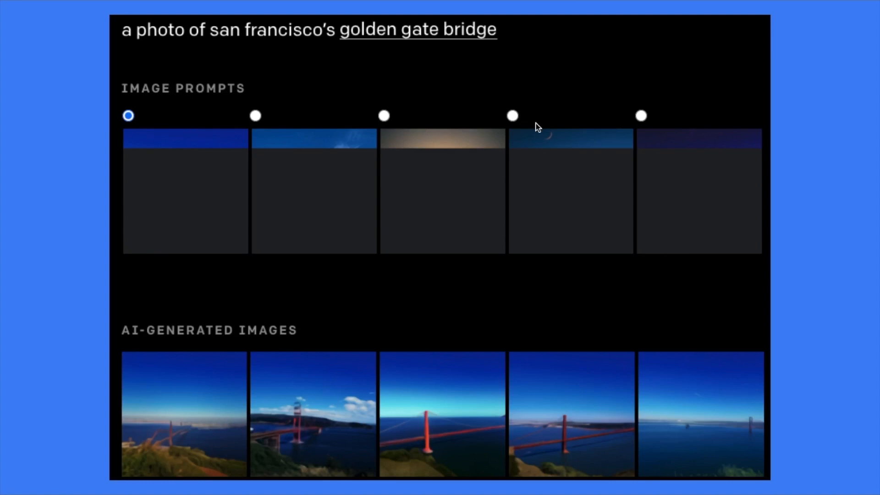
mouse_move(573, 121)
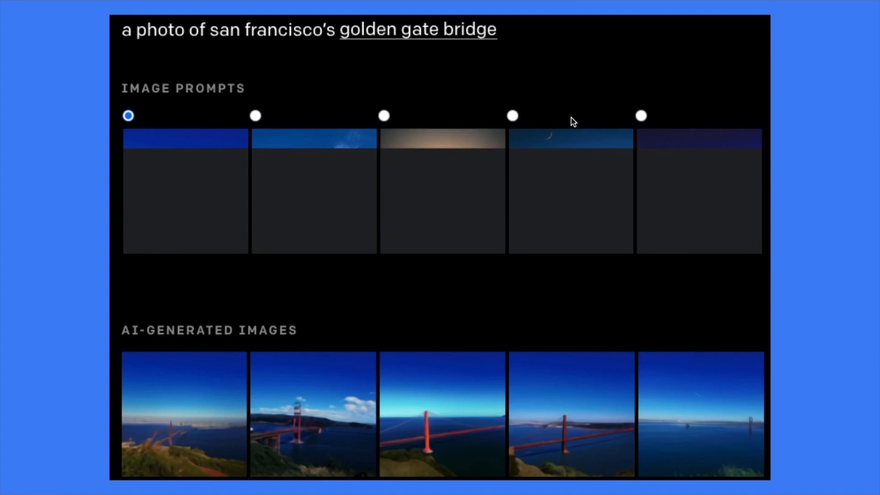
mouse_move(218, 178)
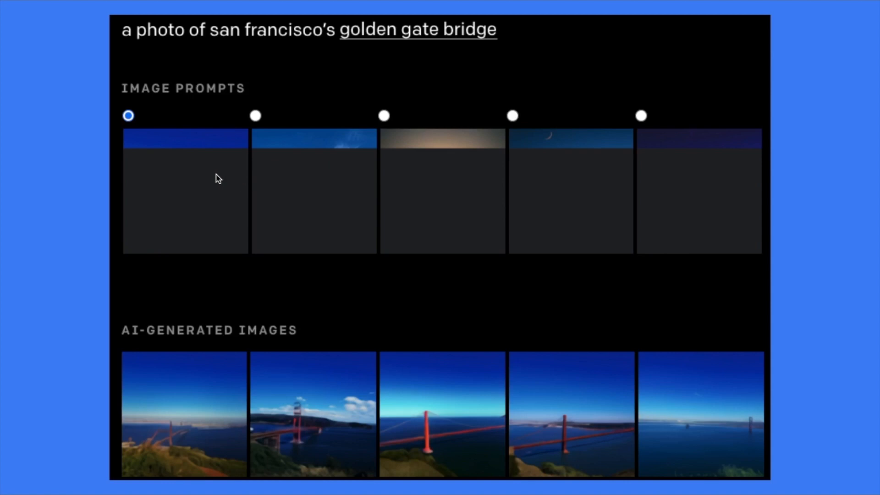
mouse_move(226, 250)
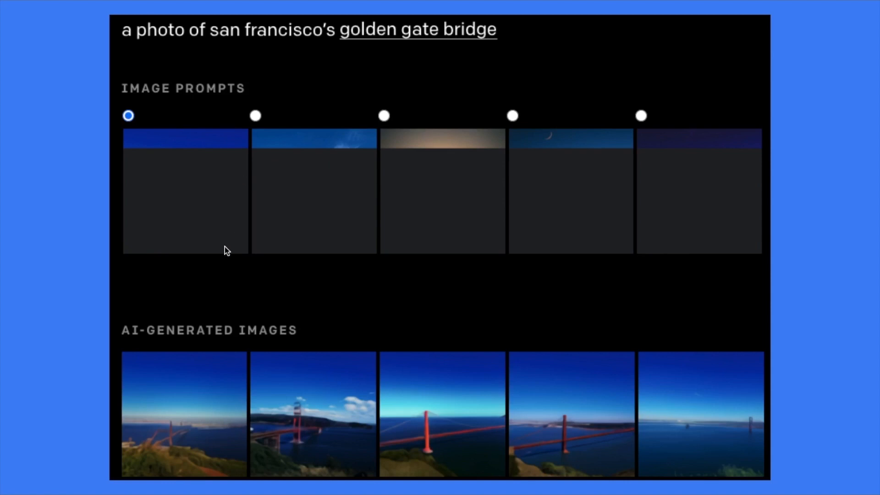
mouse_move(512, 190)
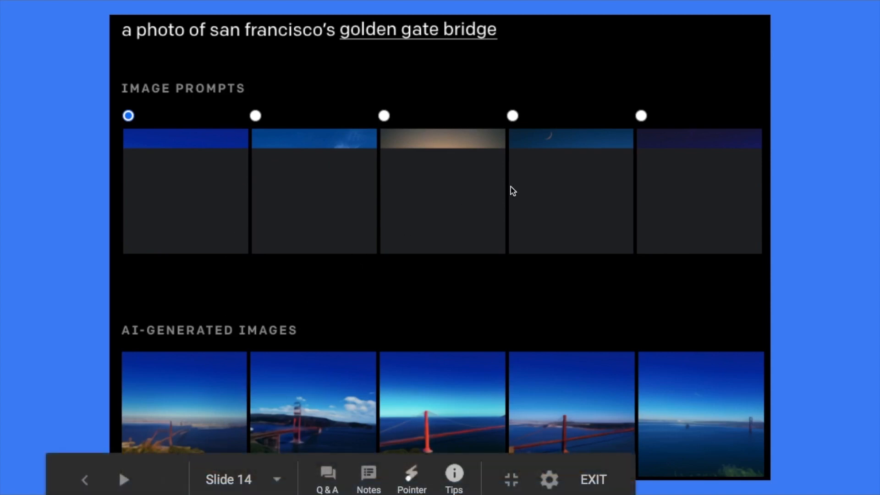